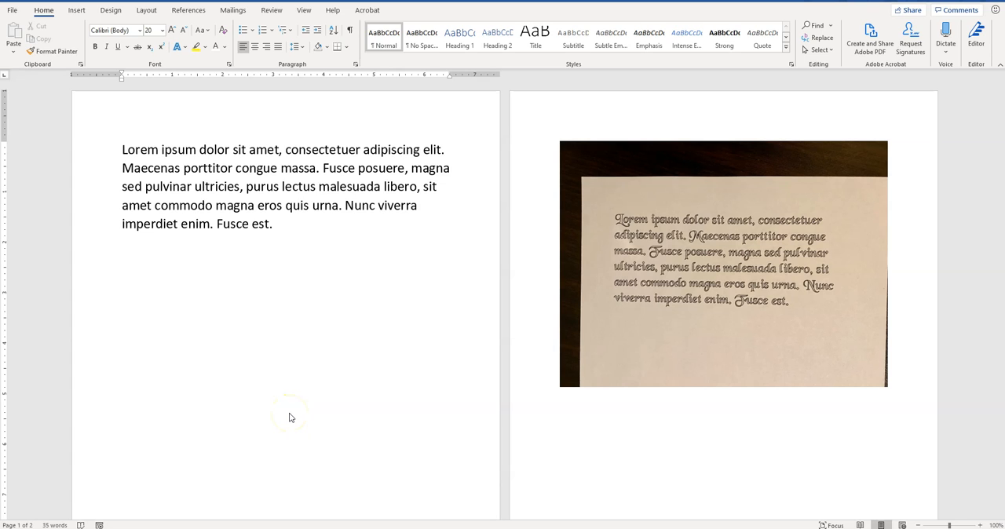
mouse_move(198, 142)
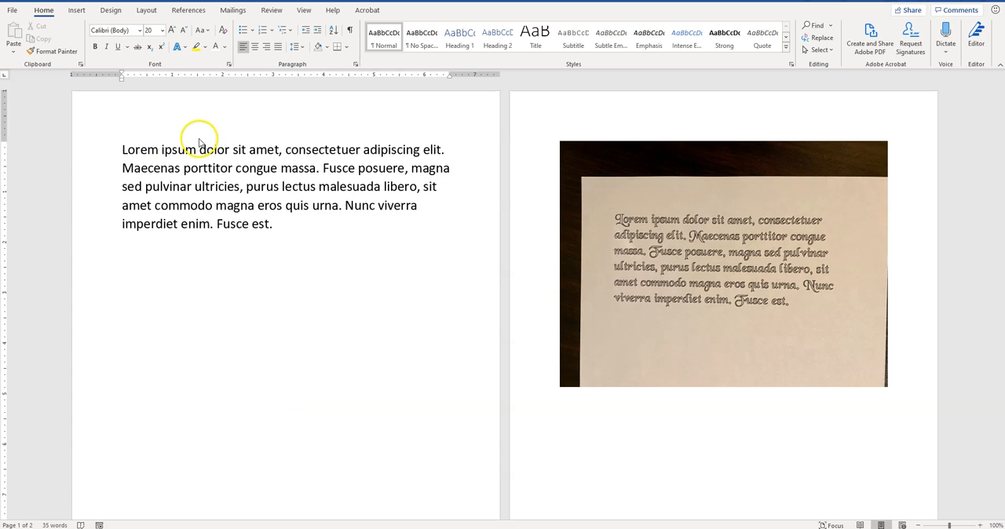
mouse_move(573, 207)
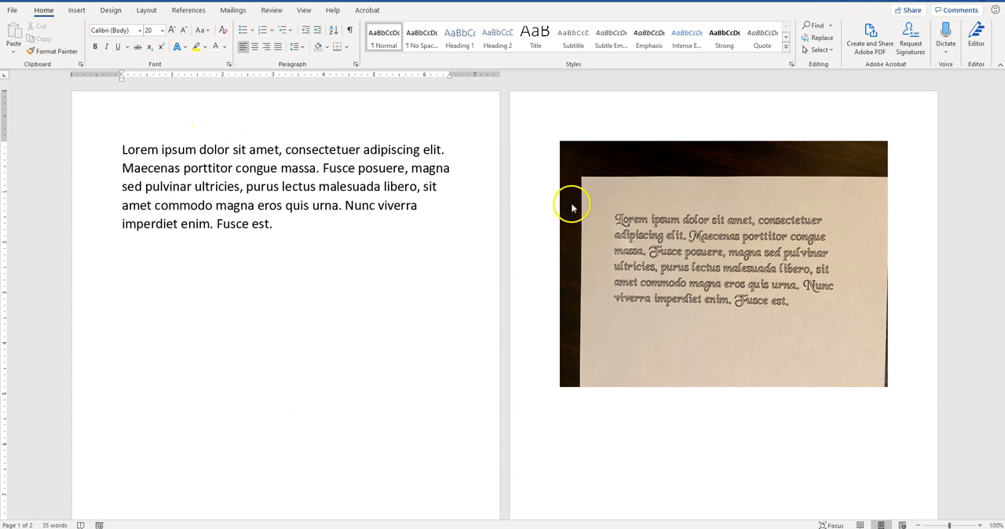
mouse_move(666, 225)
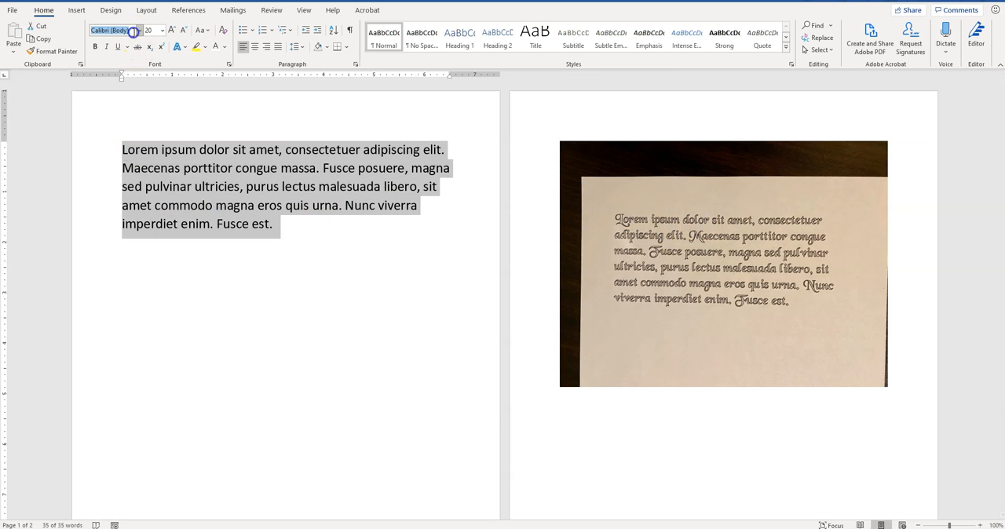
Step: Apply the Newborough script font to the paragraph and enlarge it two size steps to 26
type("Newborough")
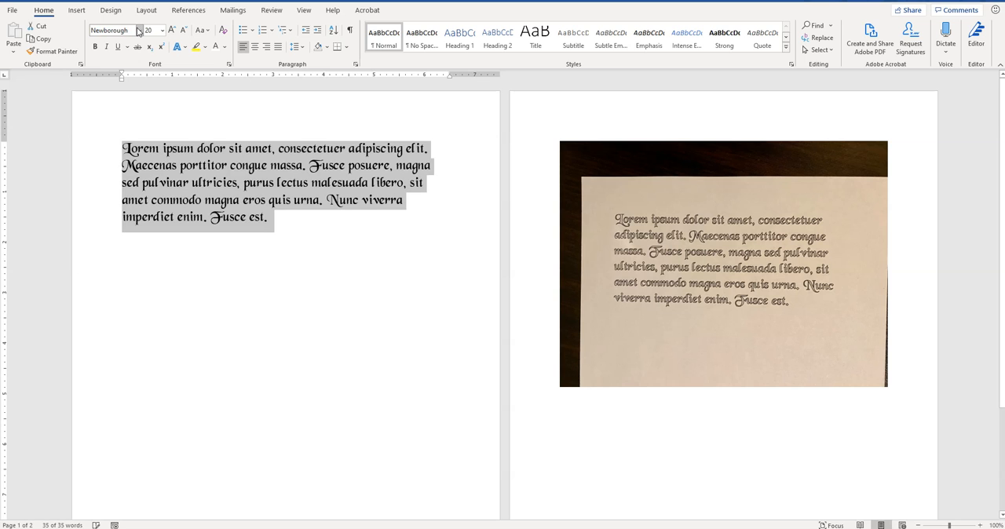
left_click(172, 31)
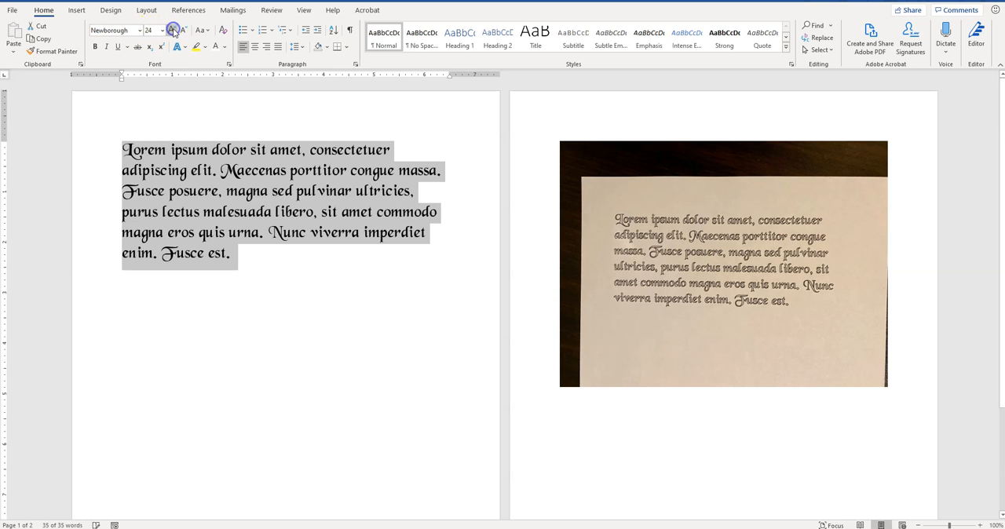
left_click(170, 30)
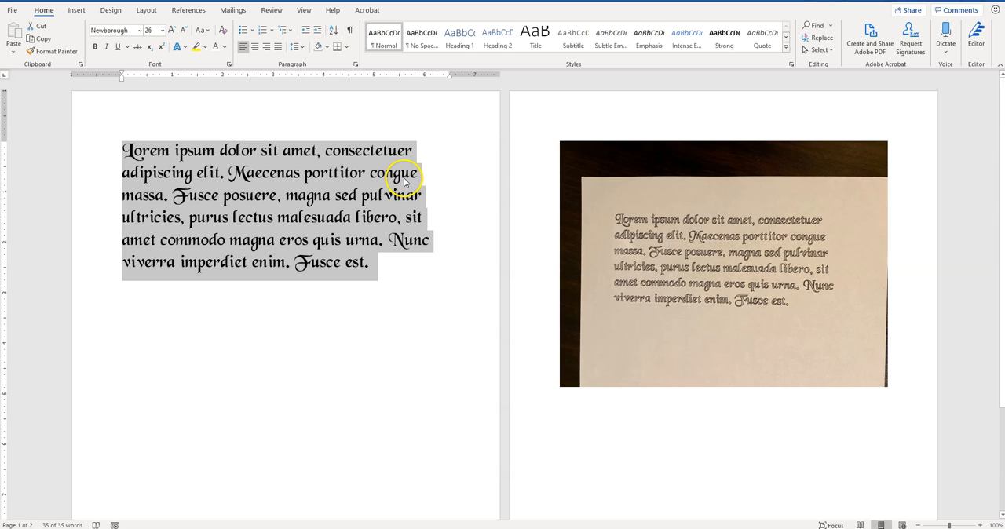
mouse_move(248, 185)
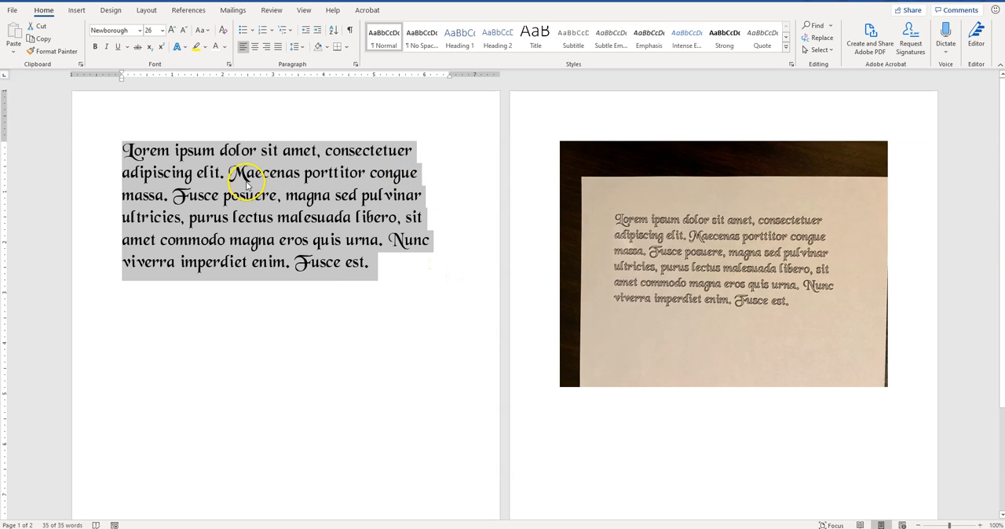
mouse_move(249, 181)
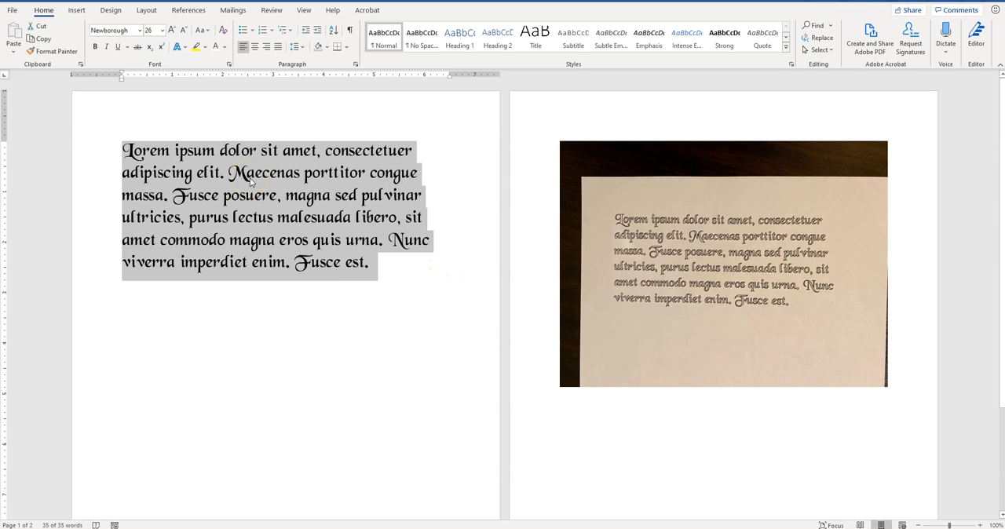
mouse_move(458, 319)
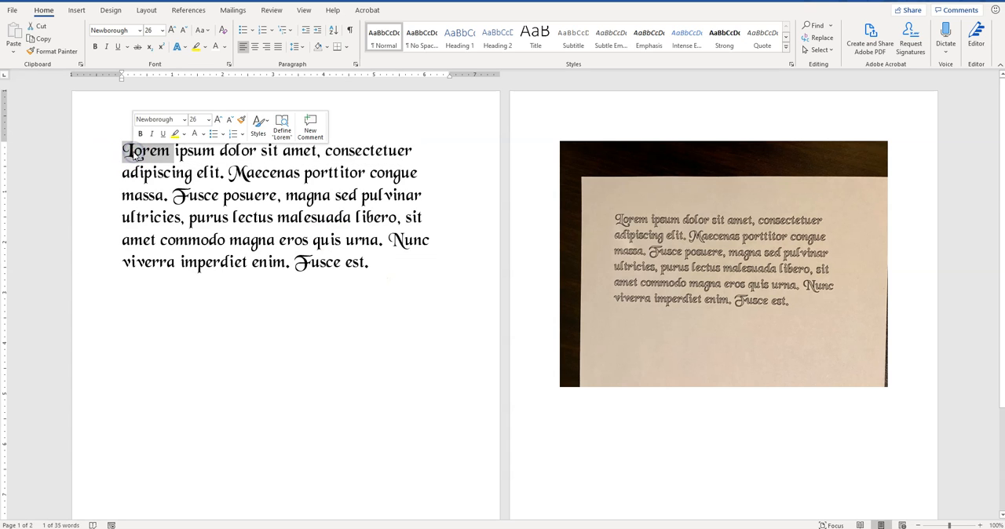
left_click_drag(122, 151, 367, 263)
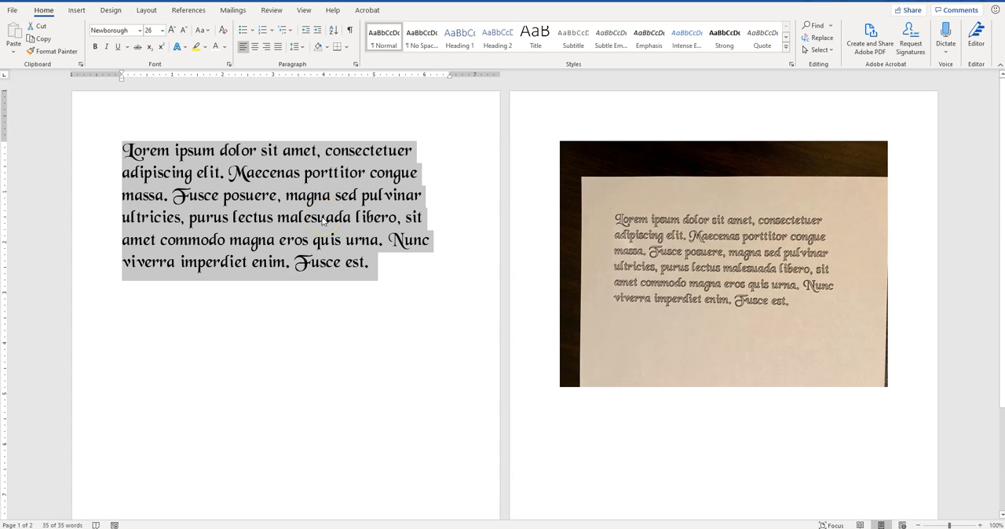
mouse_move(218, 117)
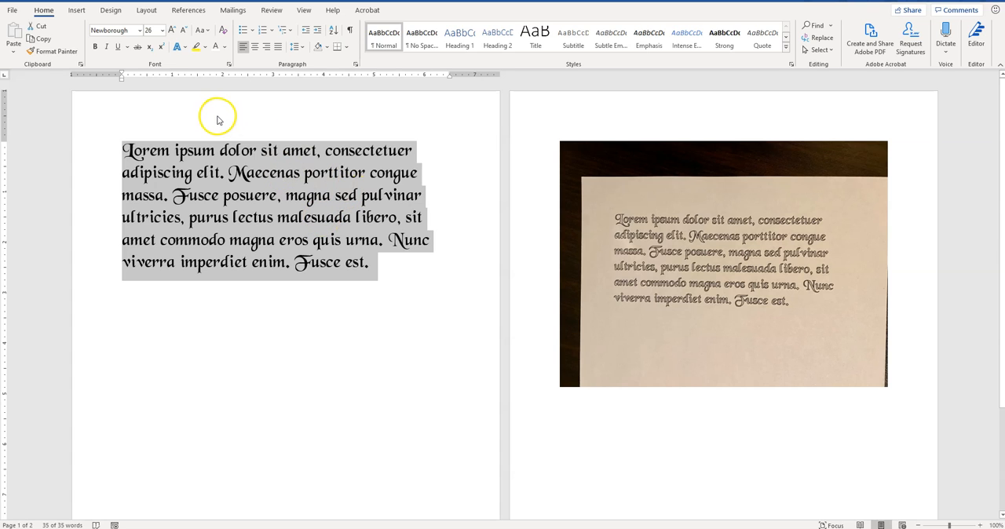
mouse_move(154, 70)
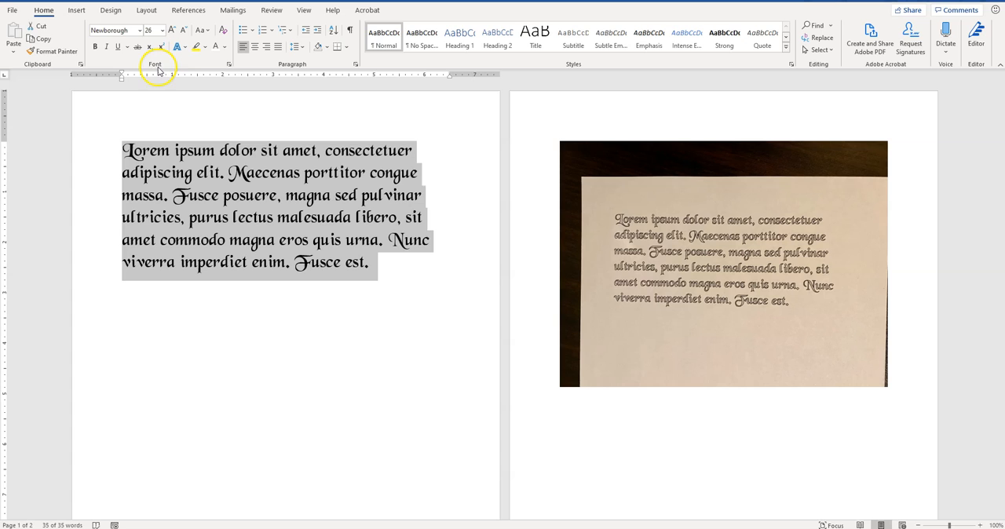
Step: Give the script letters a black outline via Text Effects
left_click(179, 49)
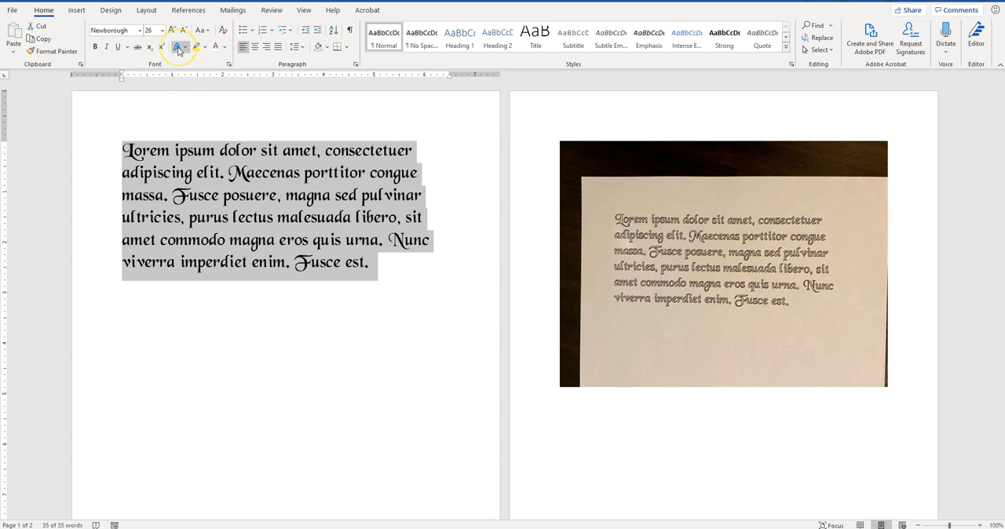
mouse_move(178, 49)
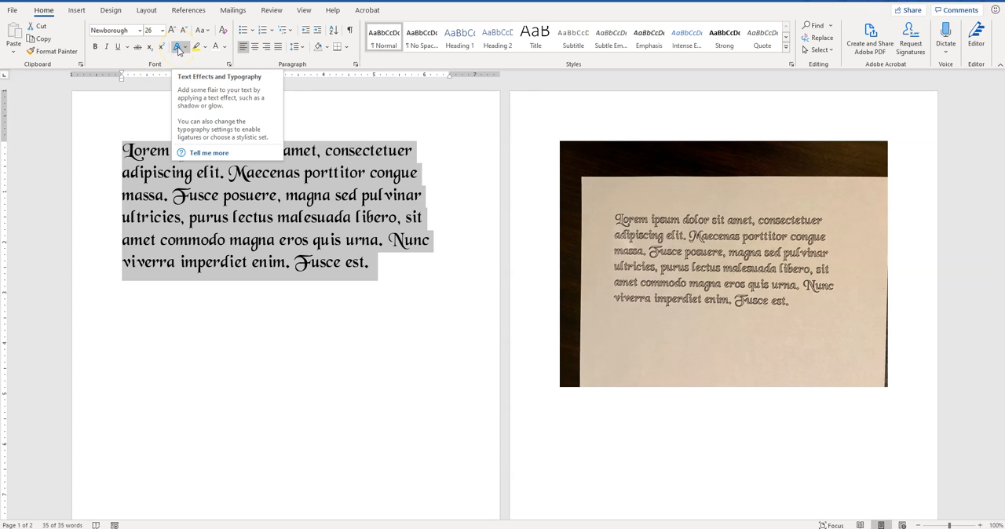
left_click(177, 46)
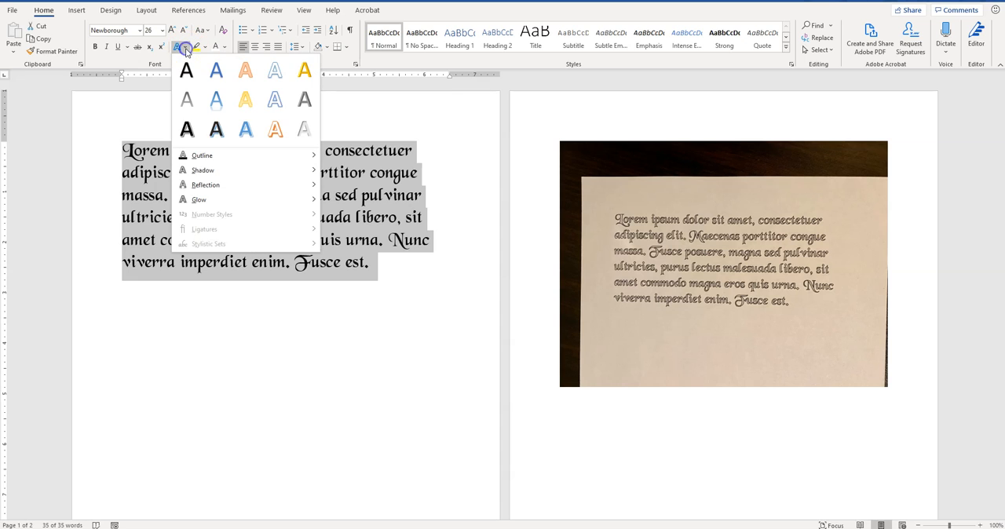
mouse_move(202, 153)
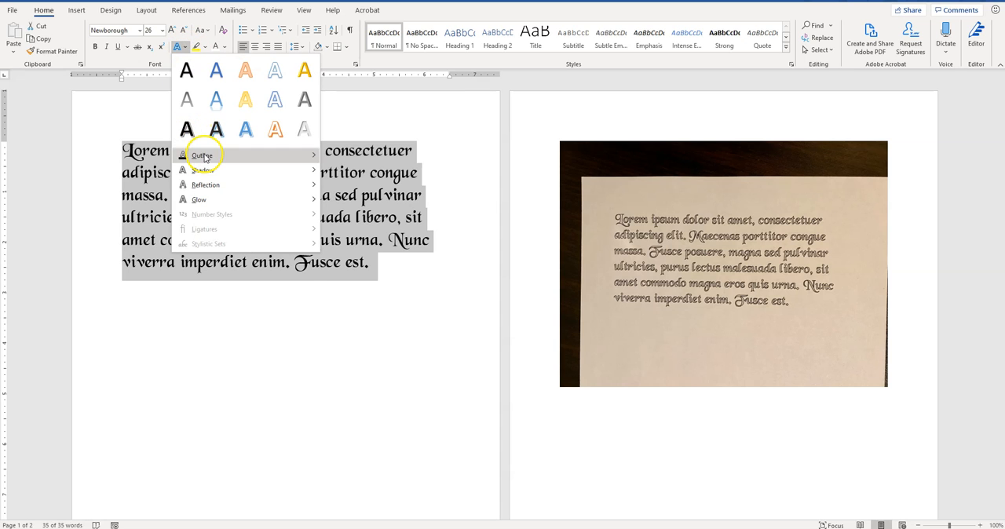
left_click(201, 154)
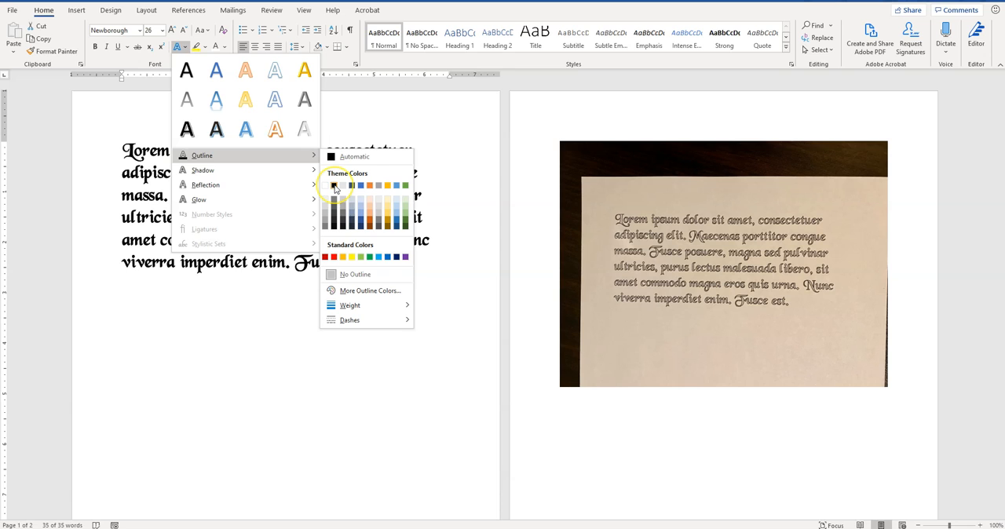
mouse_move(334, 186)
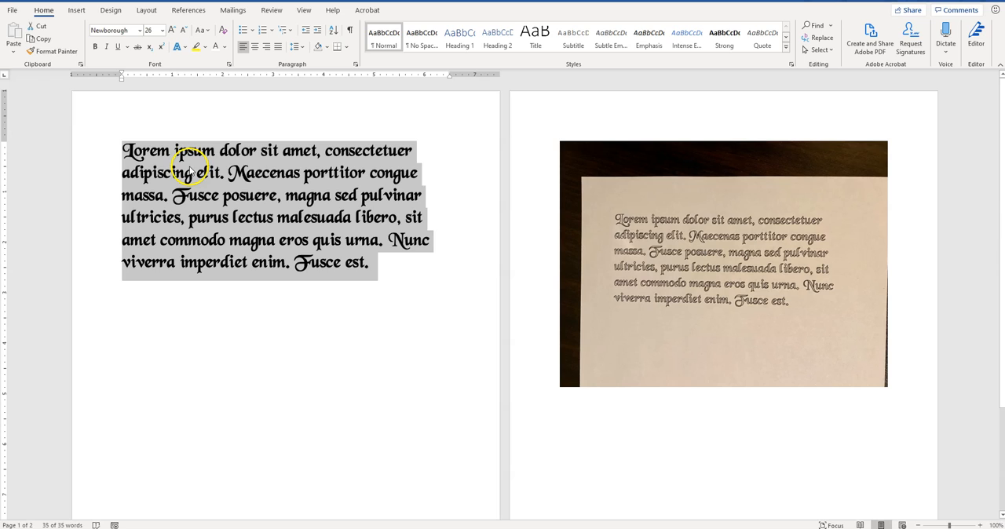
mouse_move(301, 157)
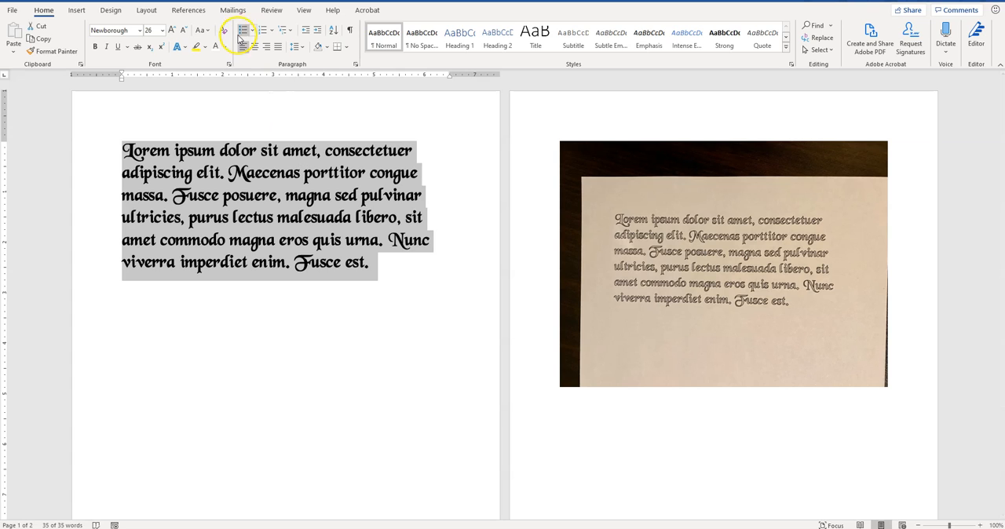
mouse_move(218, 50)
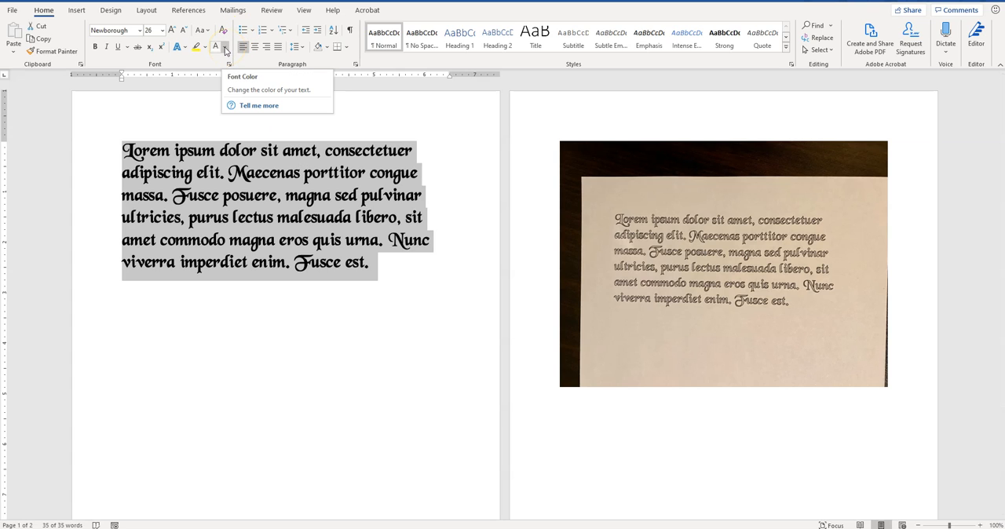
Step: Set the font colour to white so the letters show as hollow black outlines
left_click(223, 47)
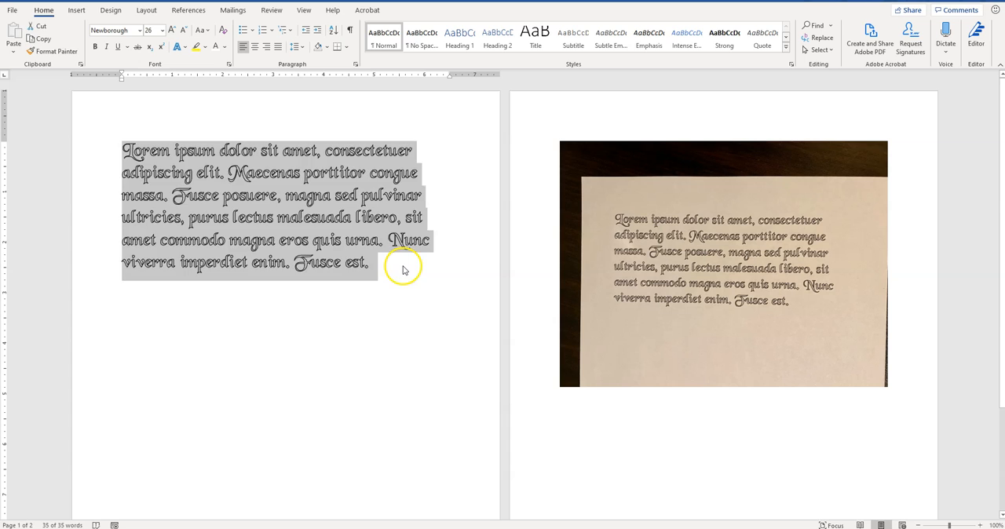
left_click(328, 151)
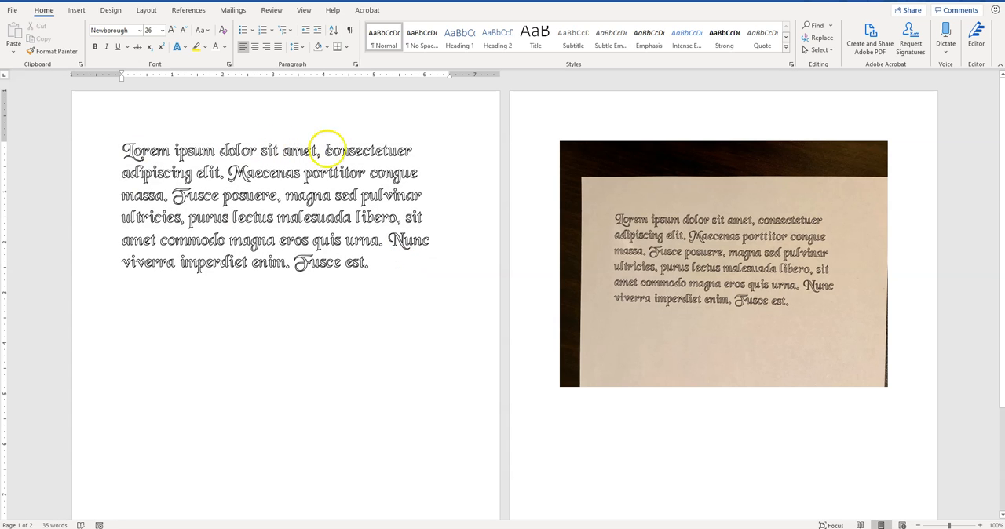
mouse_move(474, 218)
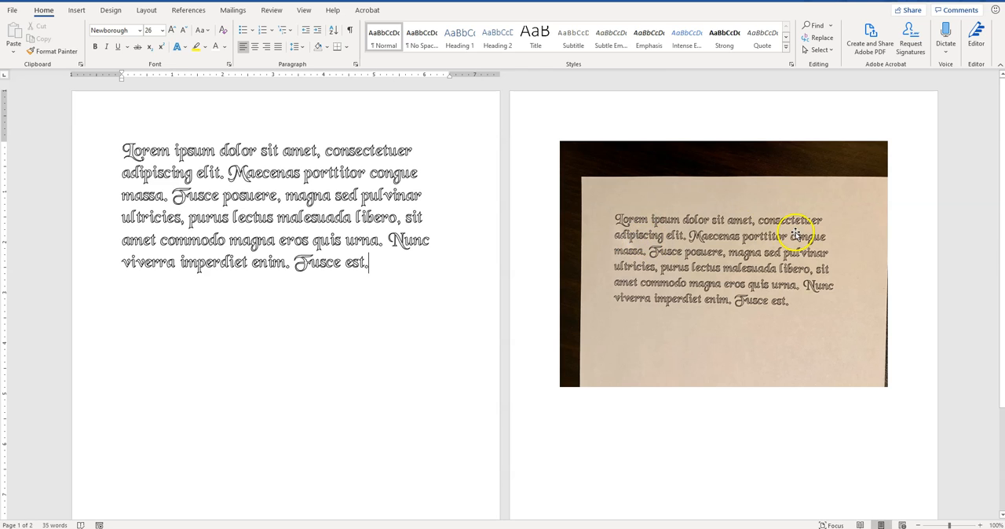
mouse_move(723, 221)
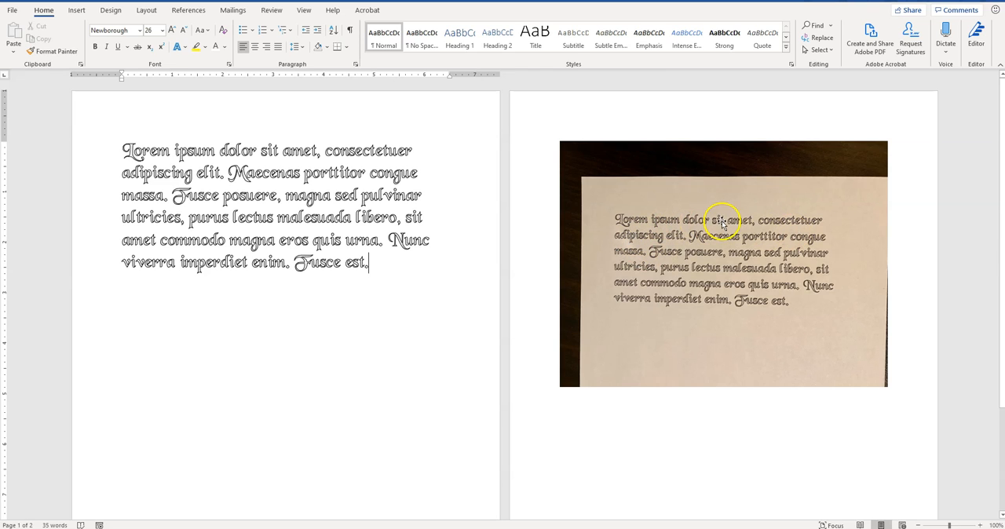
mouse_move(500, 239)
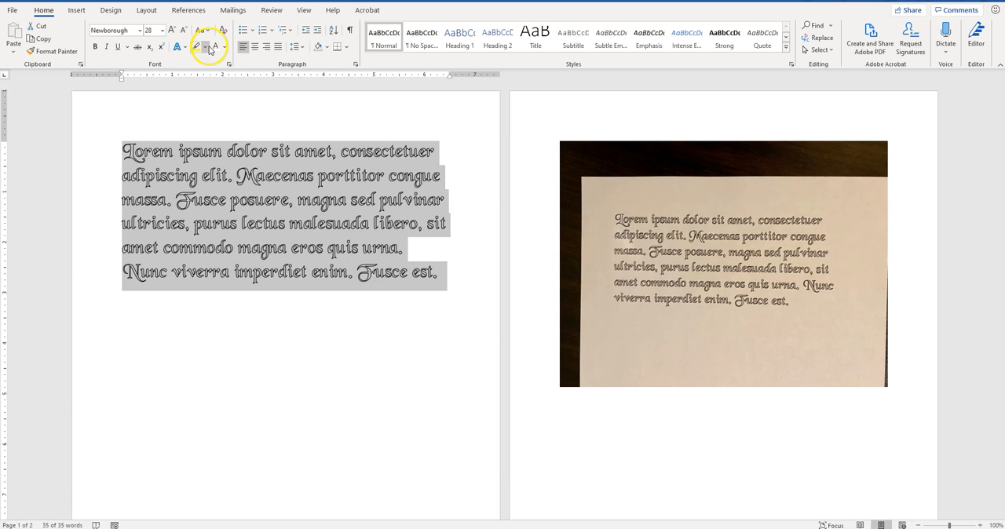
Step: Bold the outlined white script paragraph and deselect to view the result
left_click(94, 48)
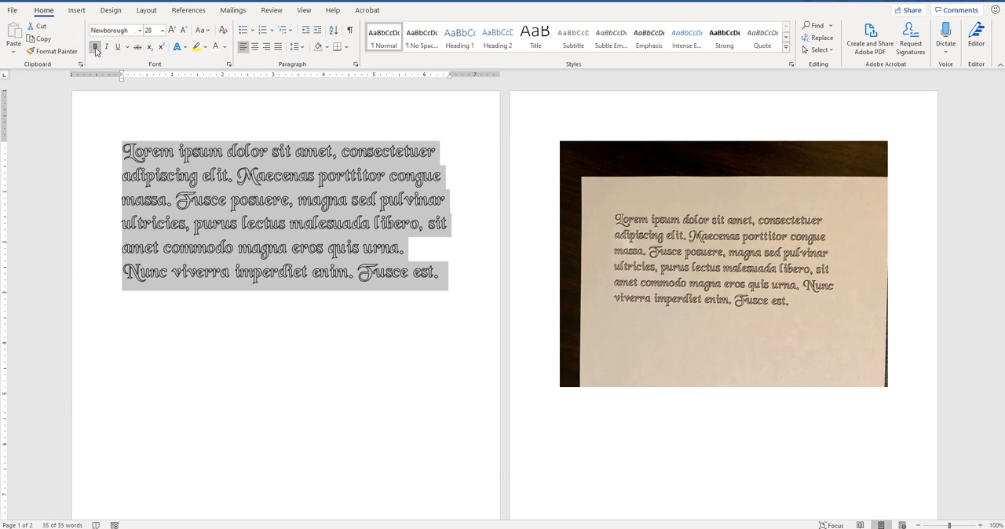
left_click(454, 280)
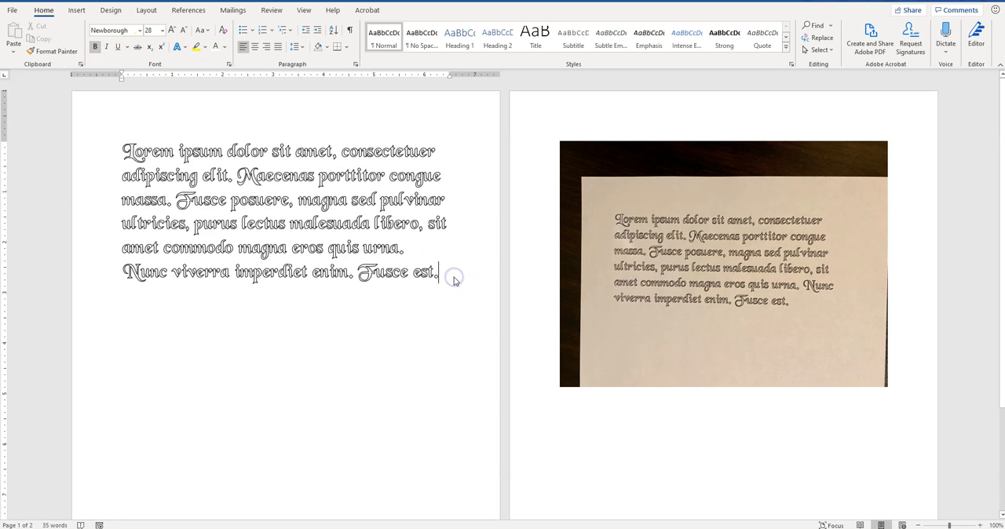